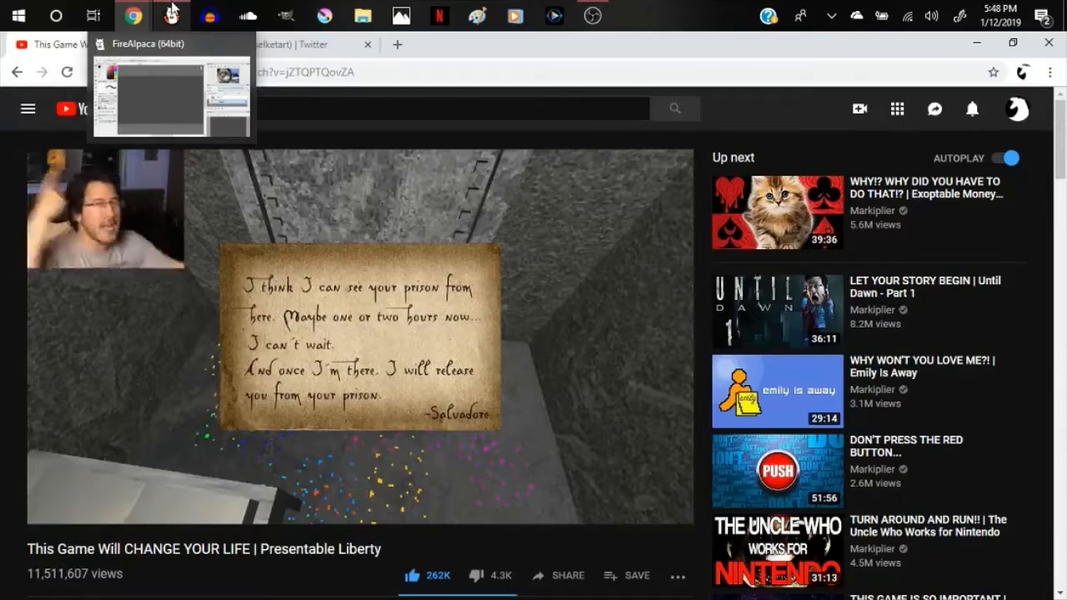
Step: Sketch rough pale blue circles and a diagonal guide line on Layer1 with the Pen brush
left_click(171, 95)
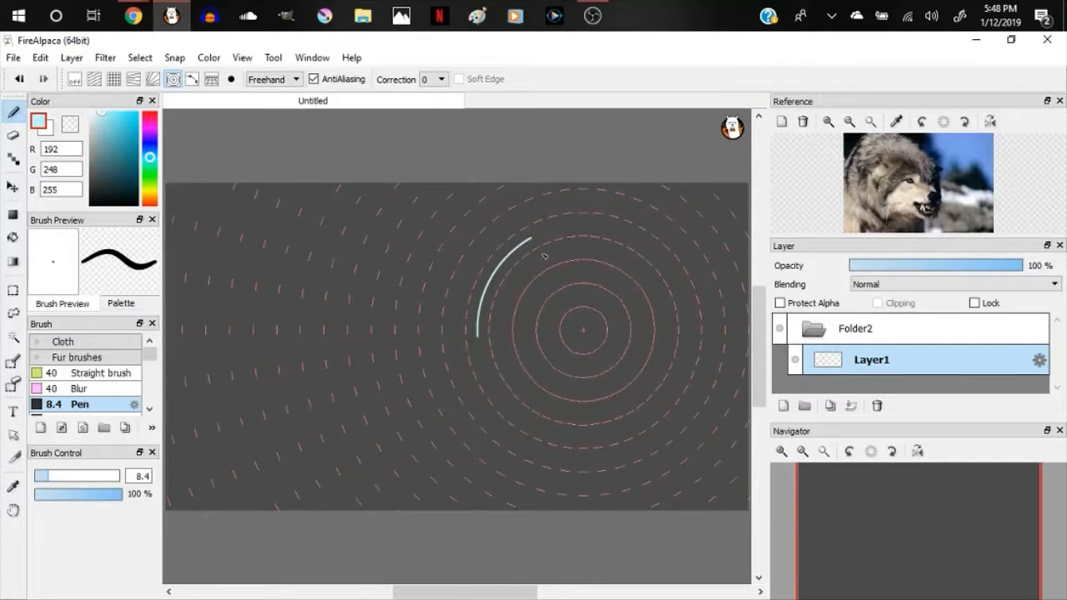
left_click(73, 78)
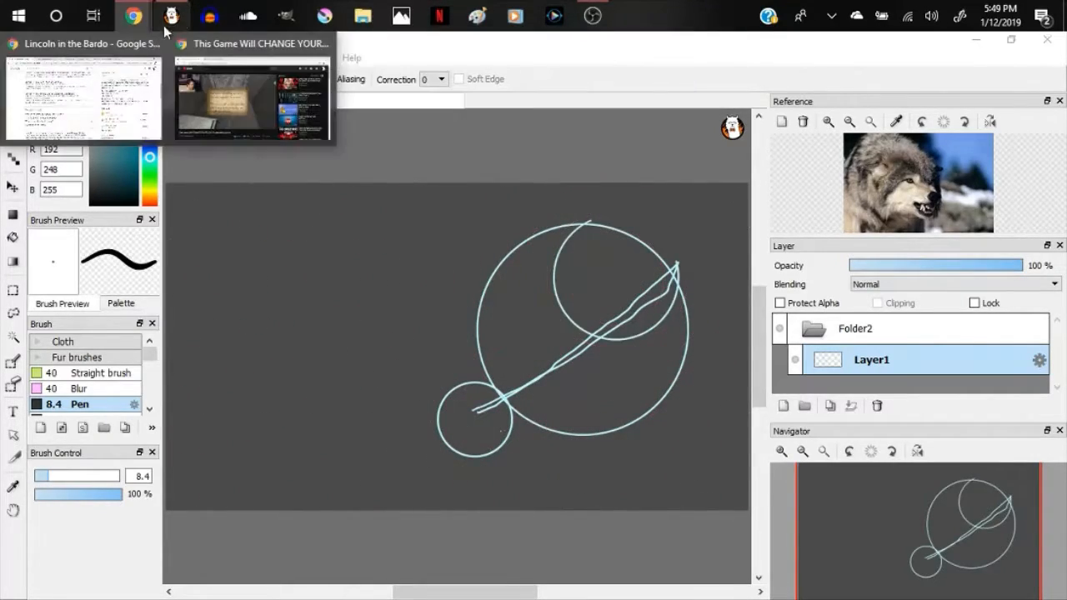
left_click(132, 15)
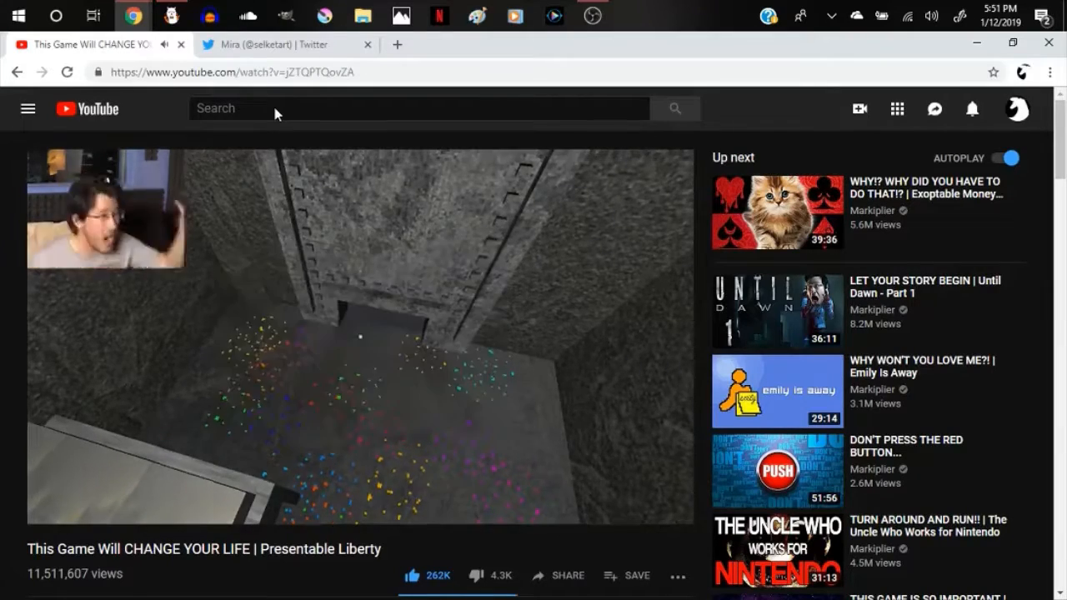
Step: Bring the FireAlpaca canvas back up after the video plays
left_click(170, 15)
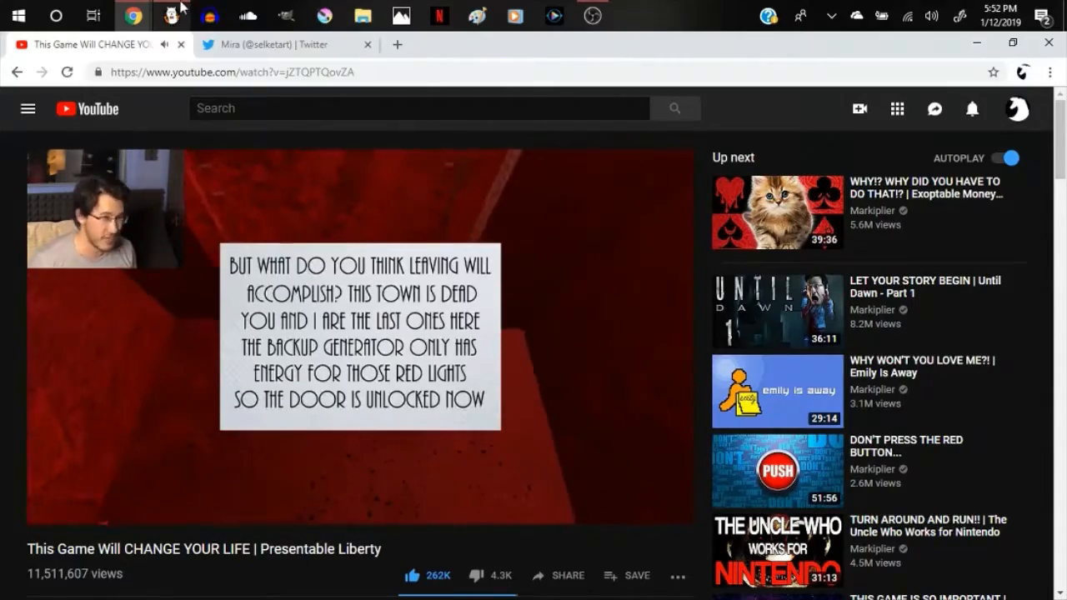
mouse_move(170, 17)
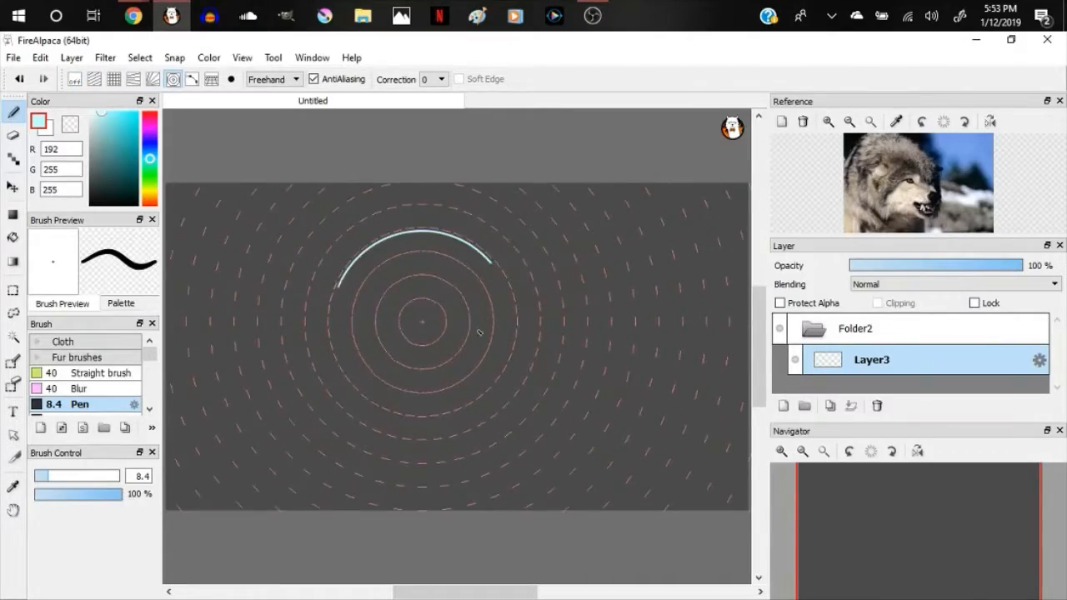
Step: Draw a clean pale blue head circle and vertical construction line on Layer3 using the concentric guide
left_click(133, 15)
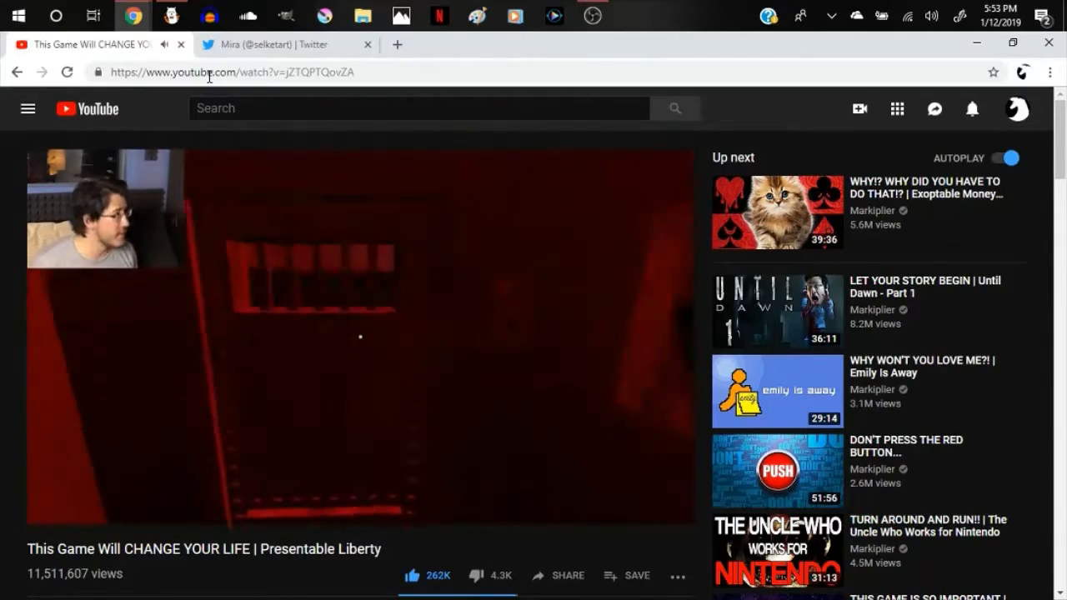
left_click(170, 15)
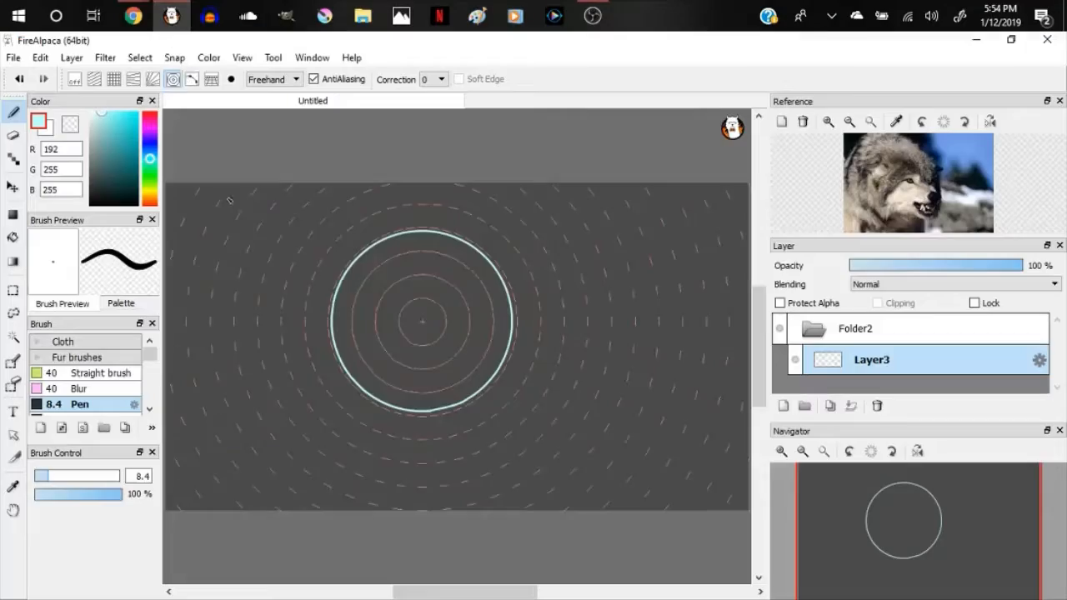
left_click_drag(421, 233, 420, 420)
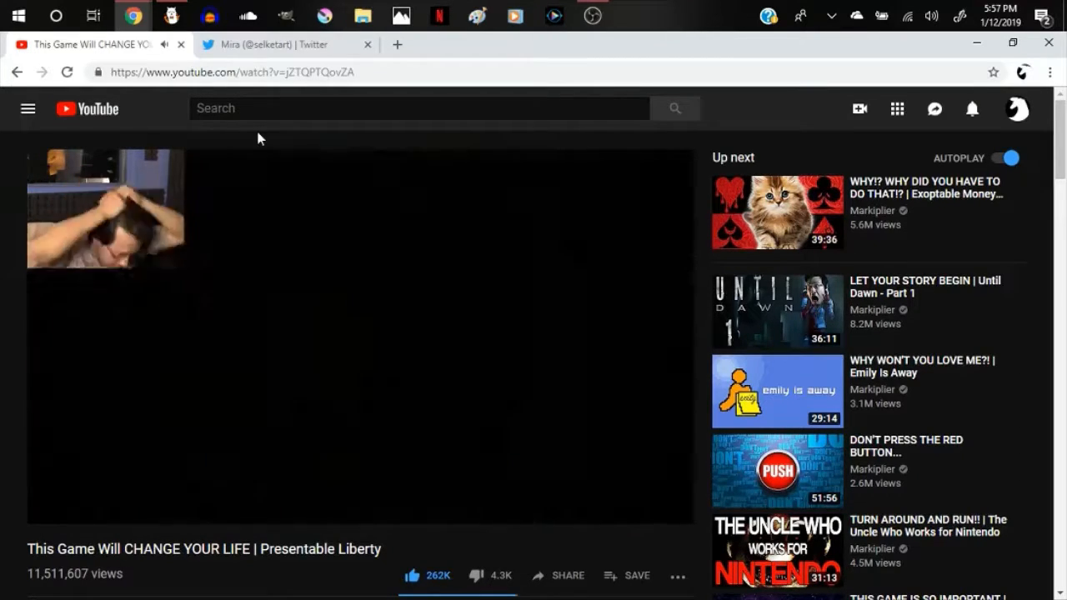
Step: Scroll the video comments, then bring up the Reference panel's Open file dialog in FireAlpaca
left_click(170, 17)
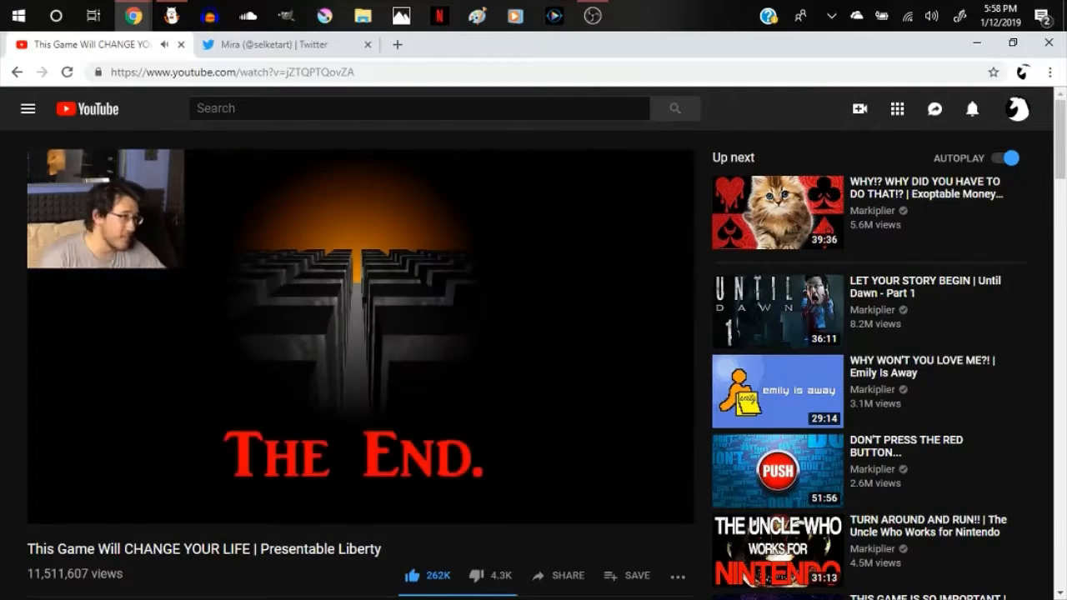
scroll("down", 3)
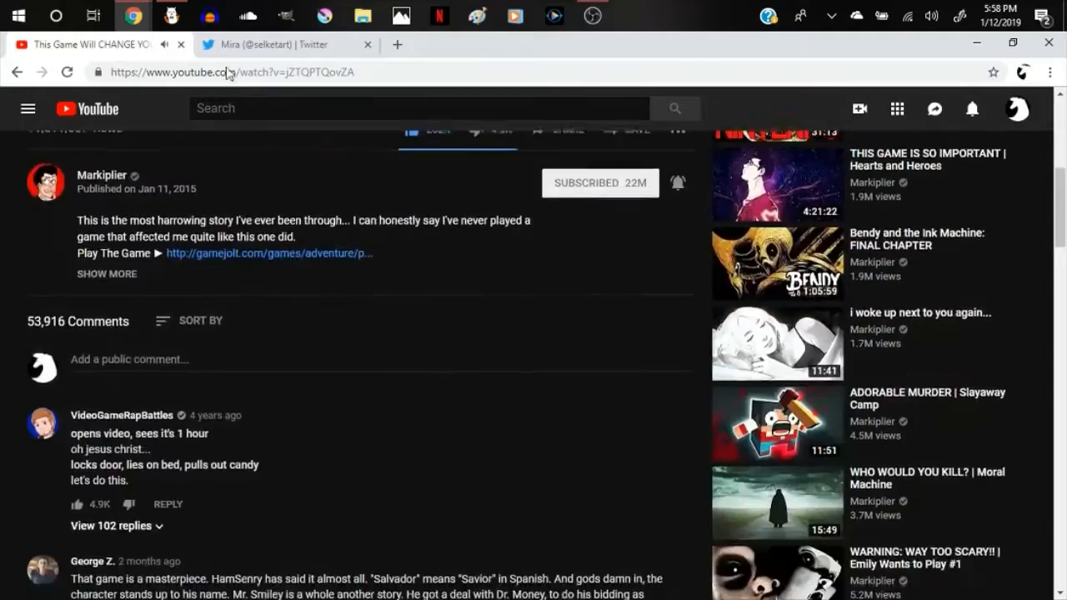
scroll("up", 3)
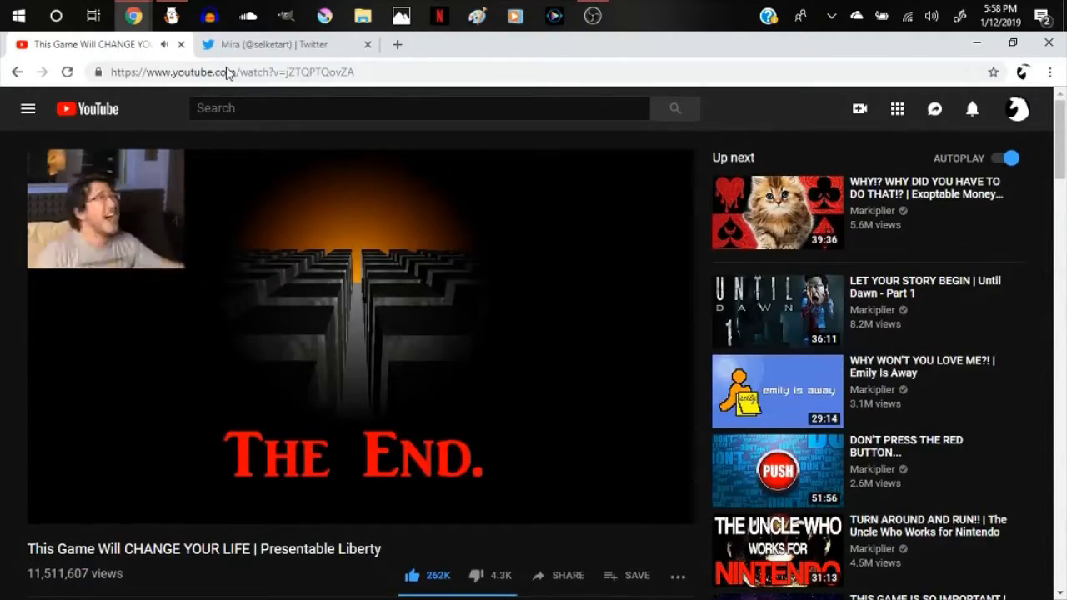
left_click(27, 108)
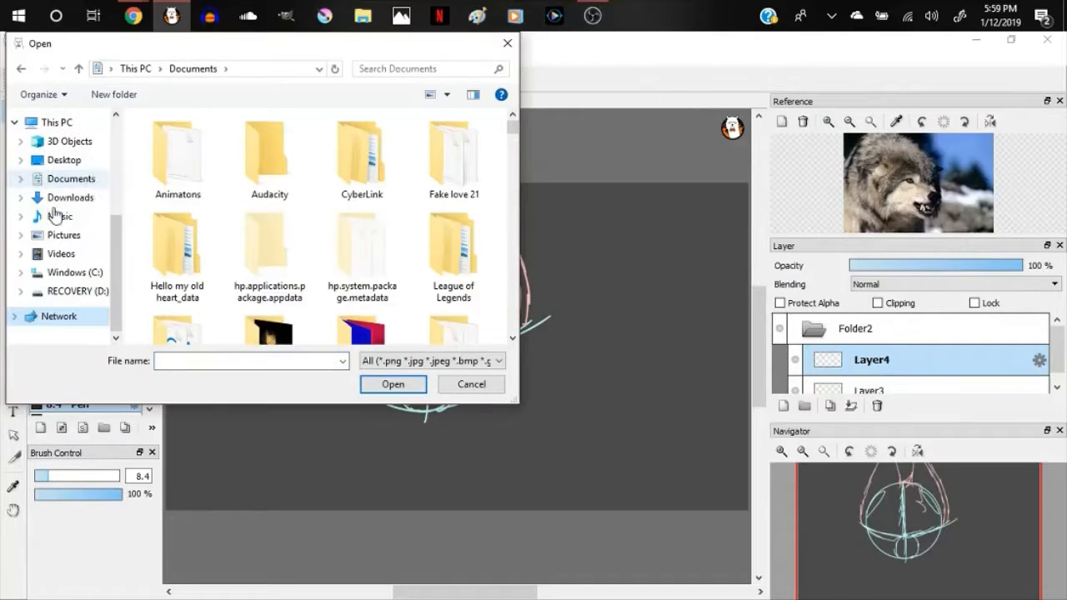
Step: Load an earlier .mdp character drawing from Documents into the Reference panel
left_click(470, 383)
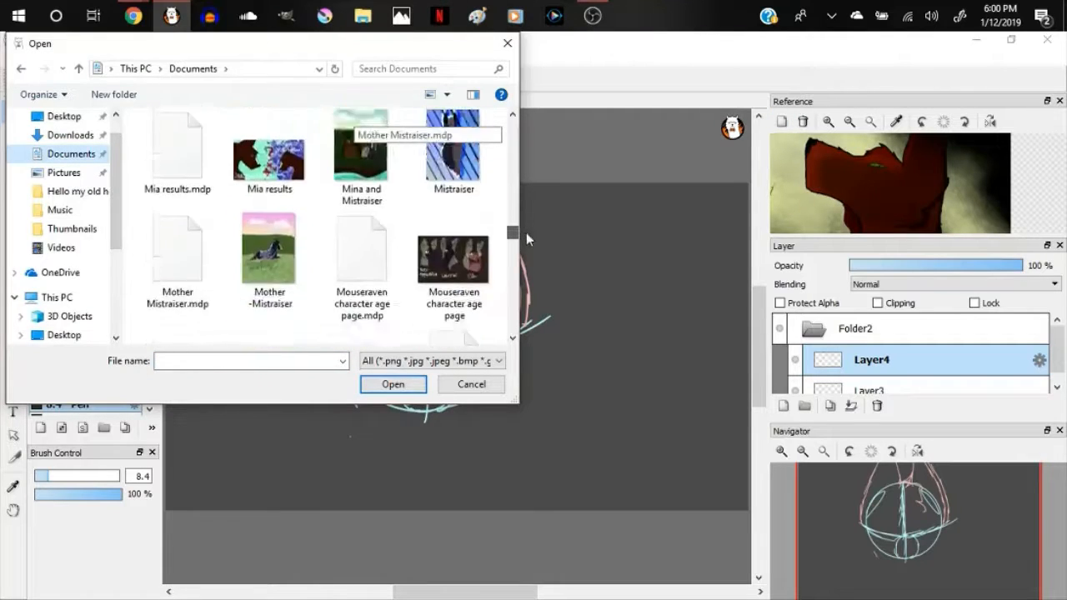
left_click(470, 383)
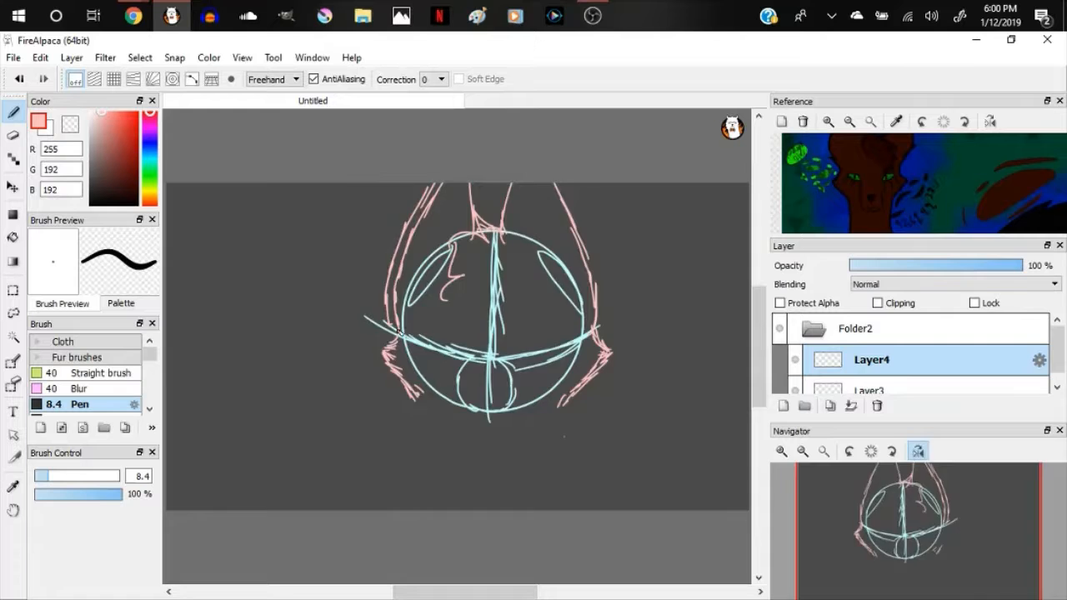
left_click(853, 327)
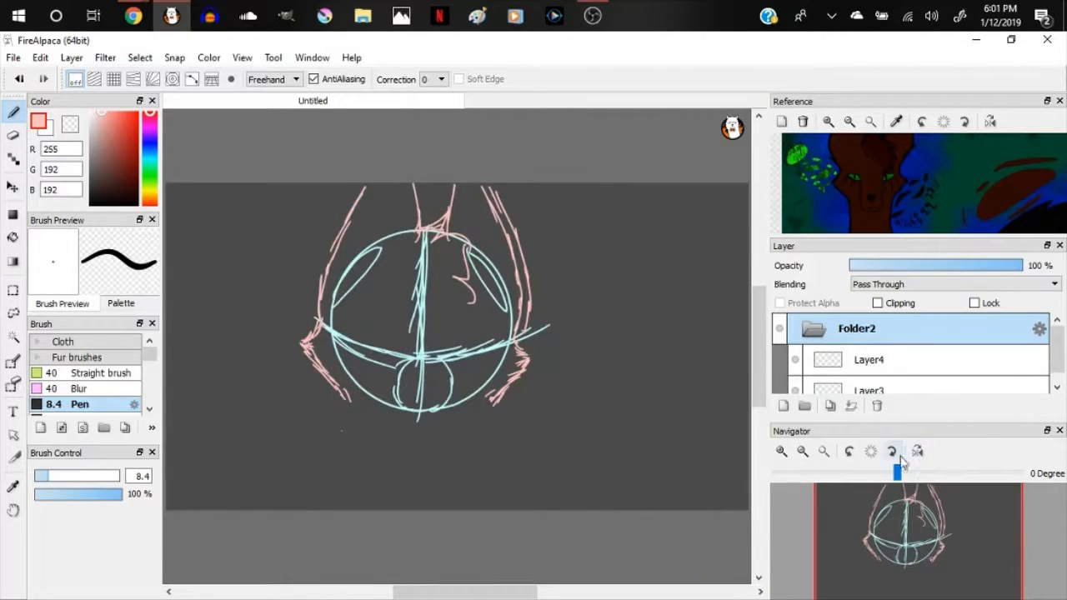
left_click(870, 360)
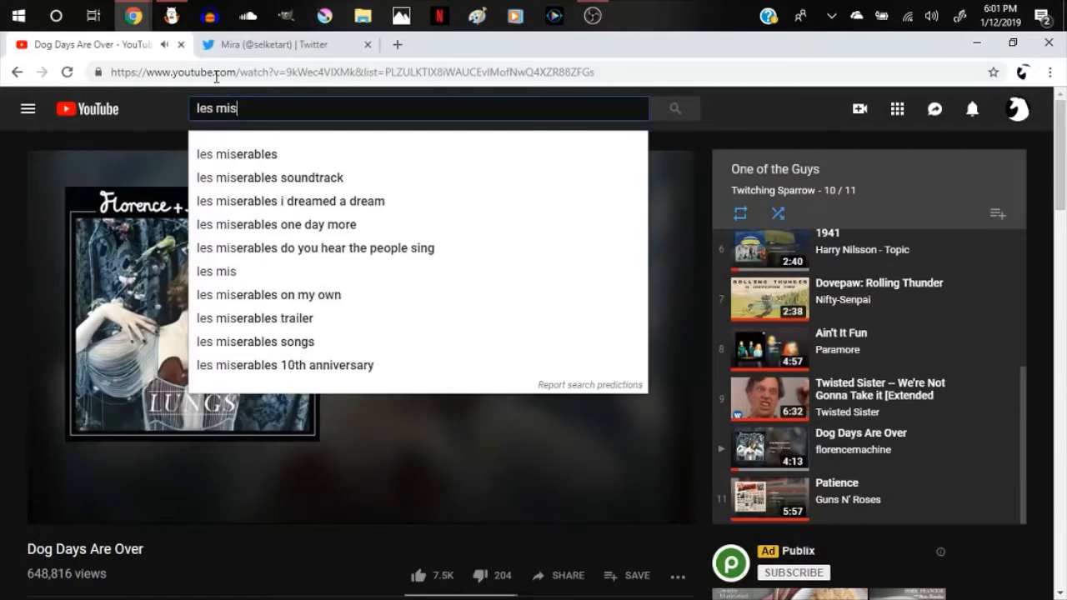
Step: Start the Les Miserables 10th Anniversary Dream Cast video and return to the canvas
left_click(236, 153)
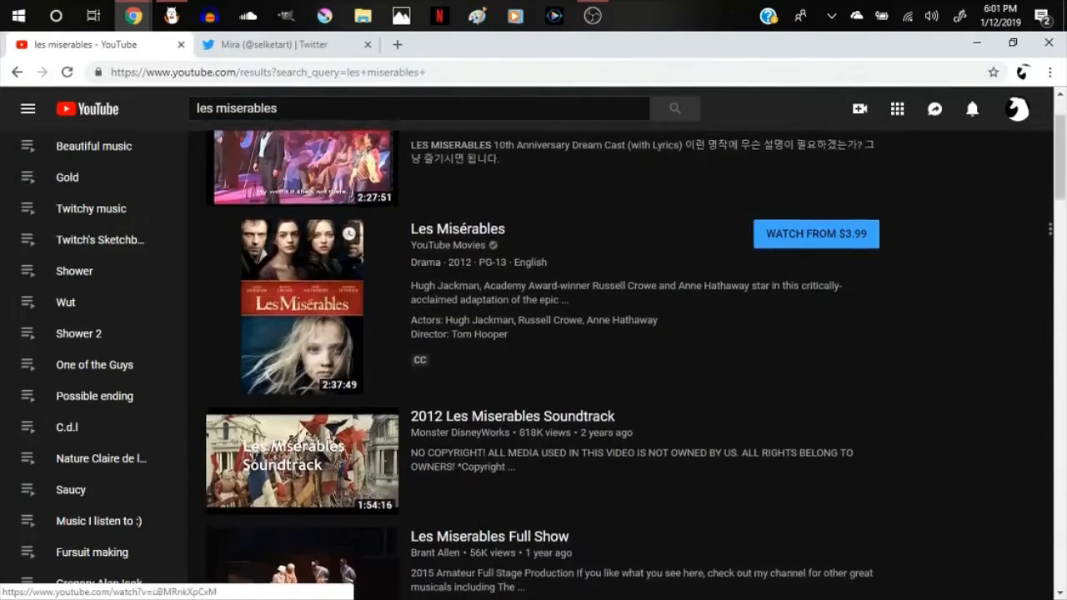
left_click(300, 461)
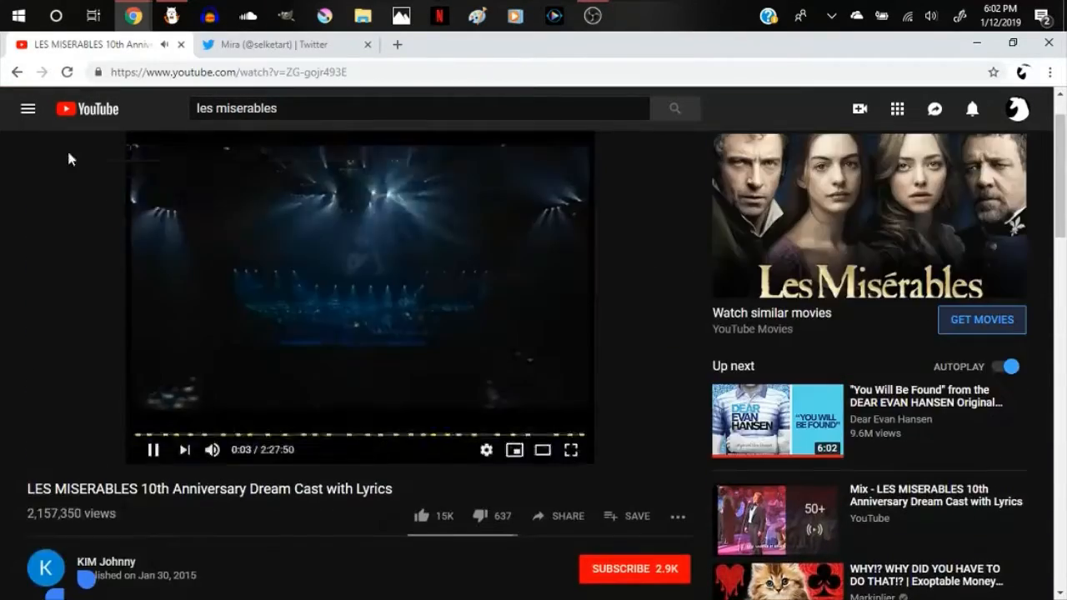
left_click(170, 15)
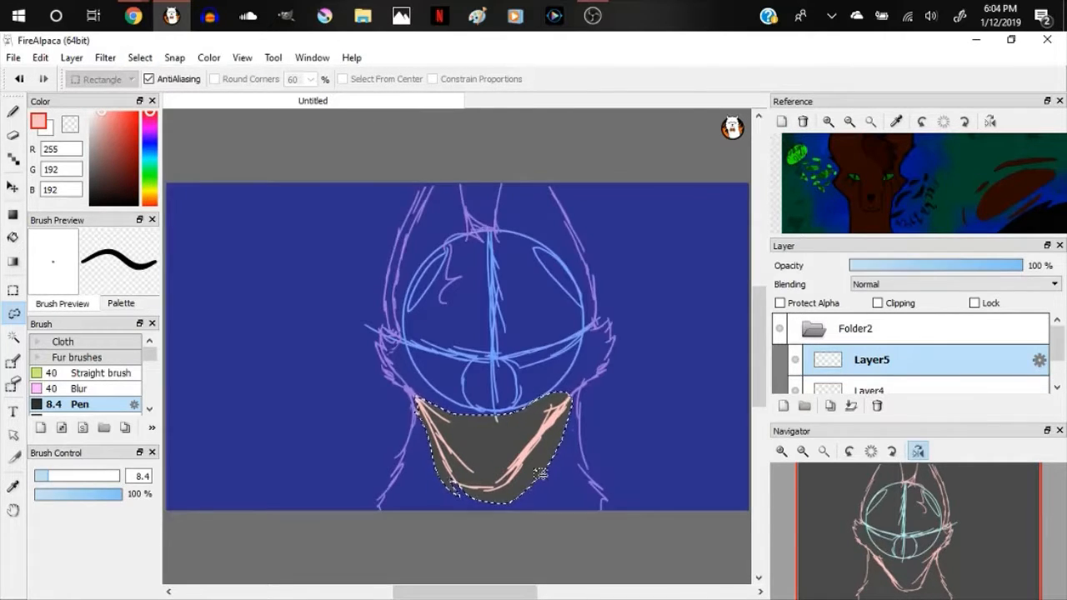
Step: Clear the selection and draw pink jaw and neck strokes below the head circle on Layer4
left_click(869, 390)
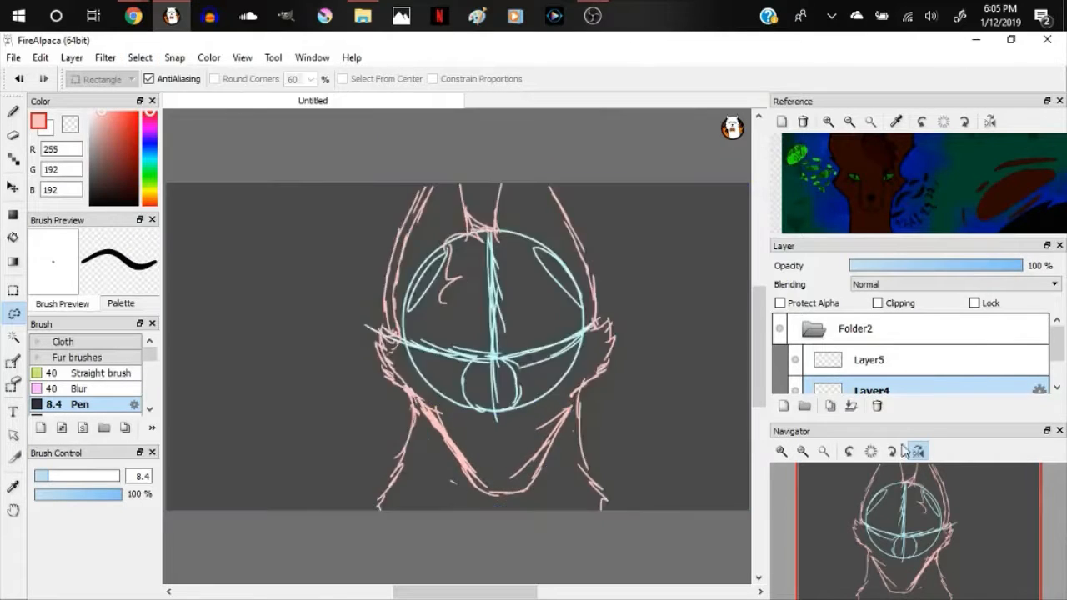
left_click(870, 360)
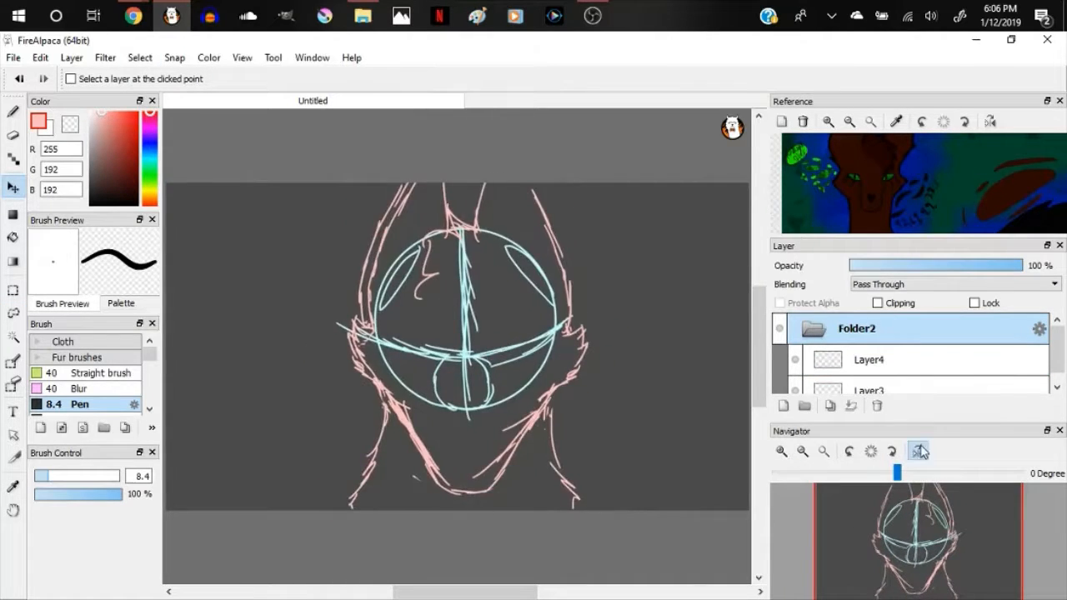
left_click(132, 15)
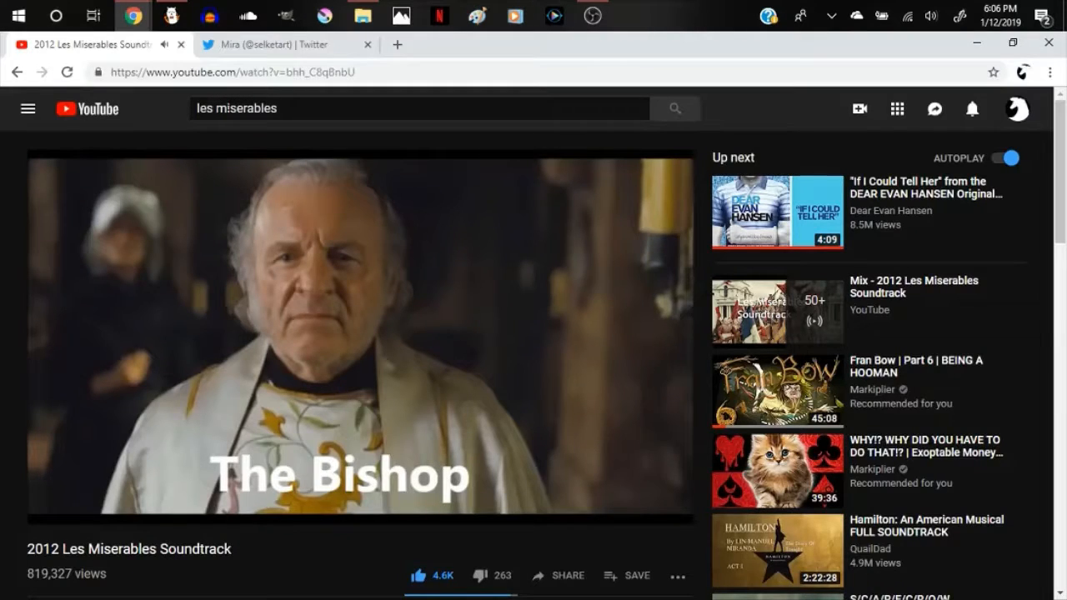
left_click(170, 15)
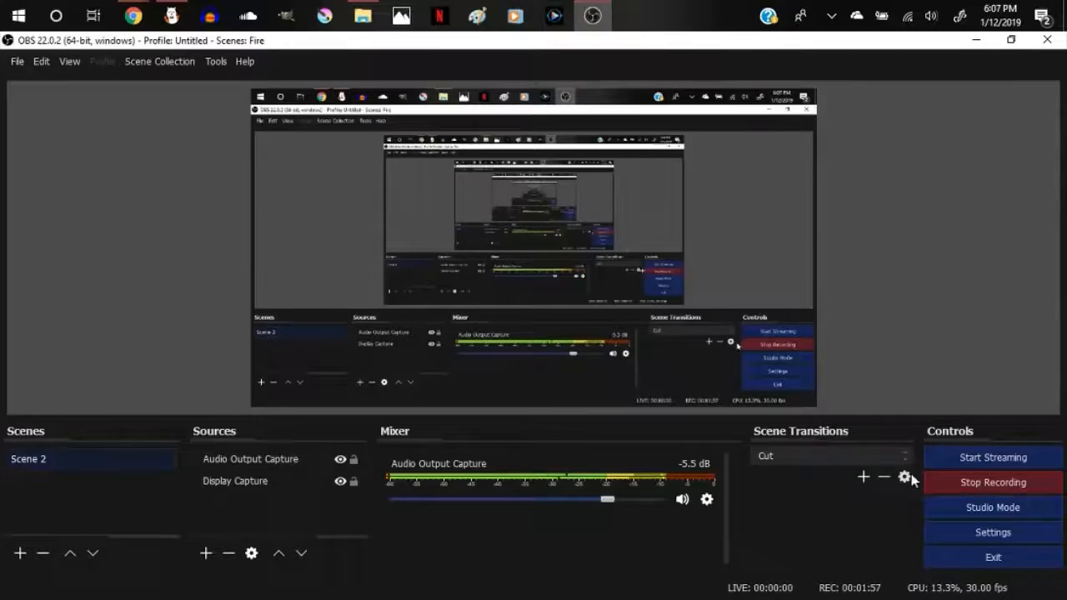
Step: Switch from OBS Studio back to the FireAlpaca sketch
left_click(170, 15)
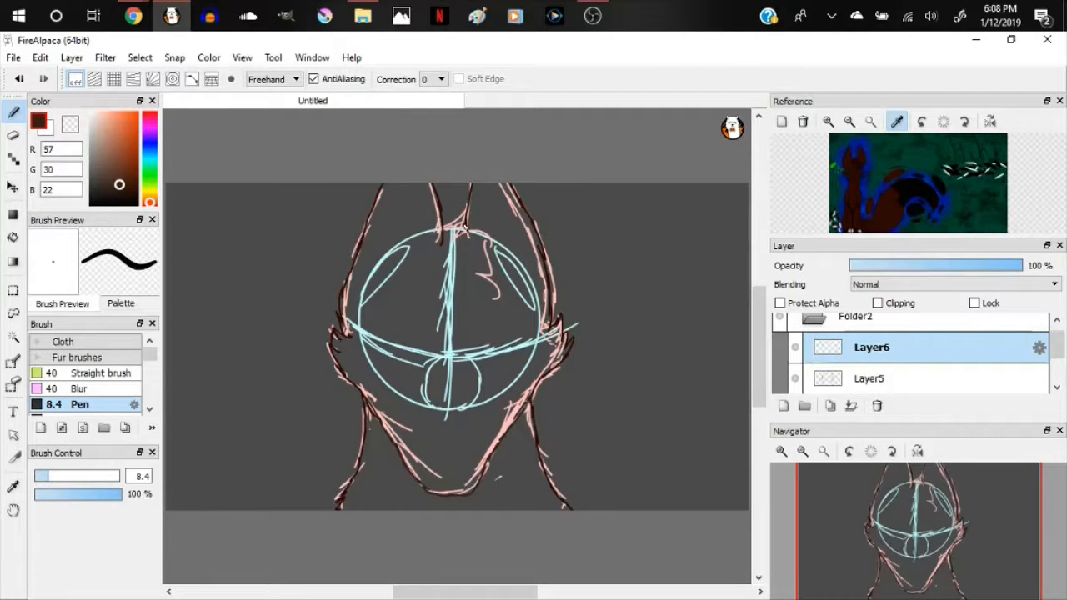
Step: Add a new layer and fill the background black around the brown head silhouette
left_click(871, 377)
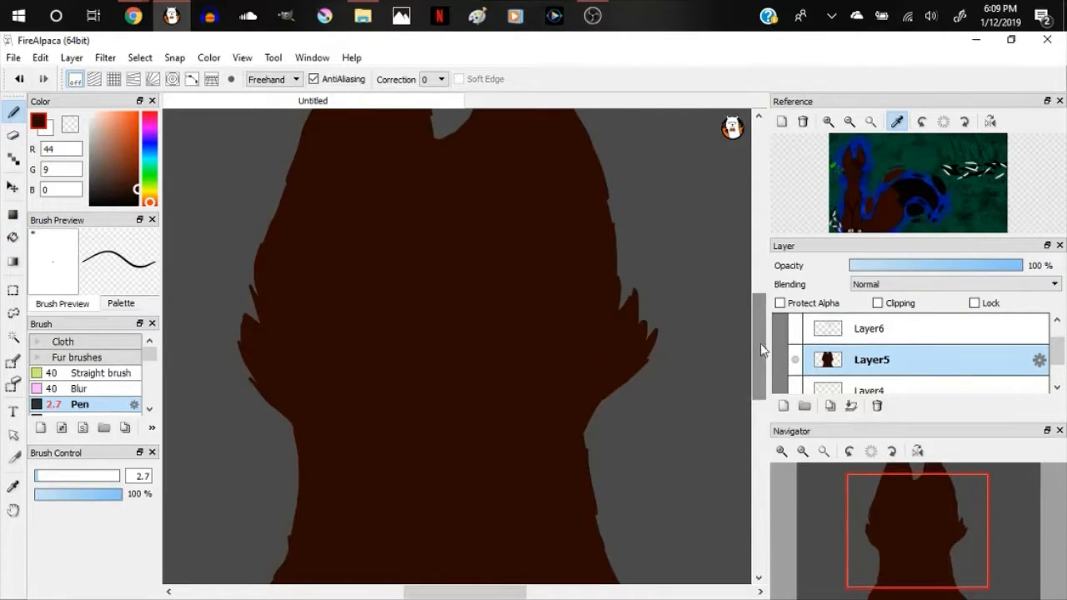
scroll("down", 3)
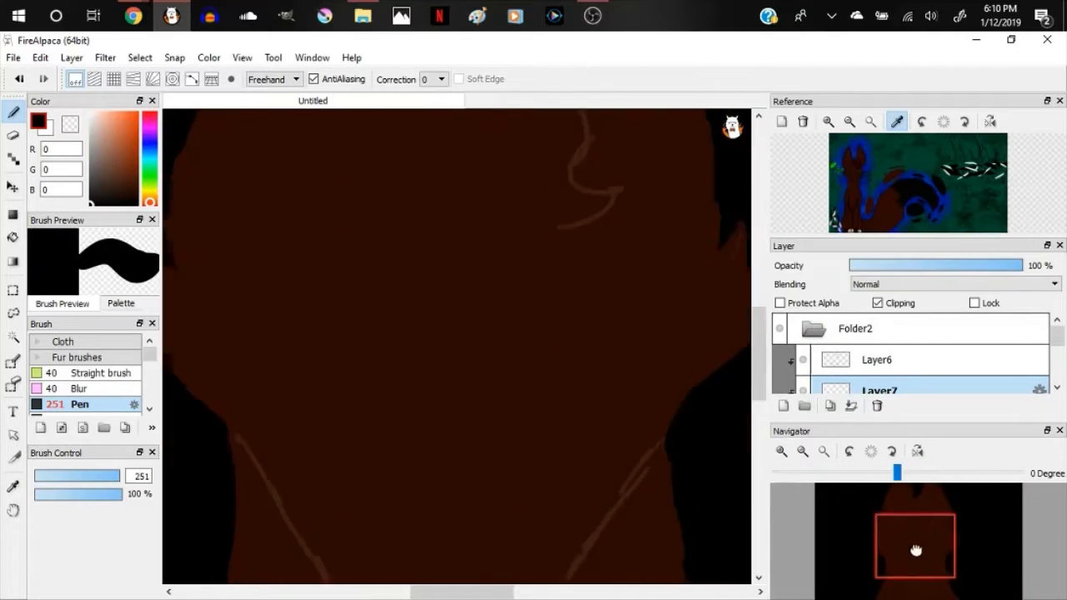
Step: Paint pale yellow strokes across the face area of the head
left_click_drag(283, 259, 404, 292)
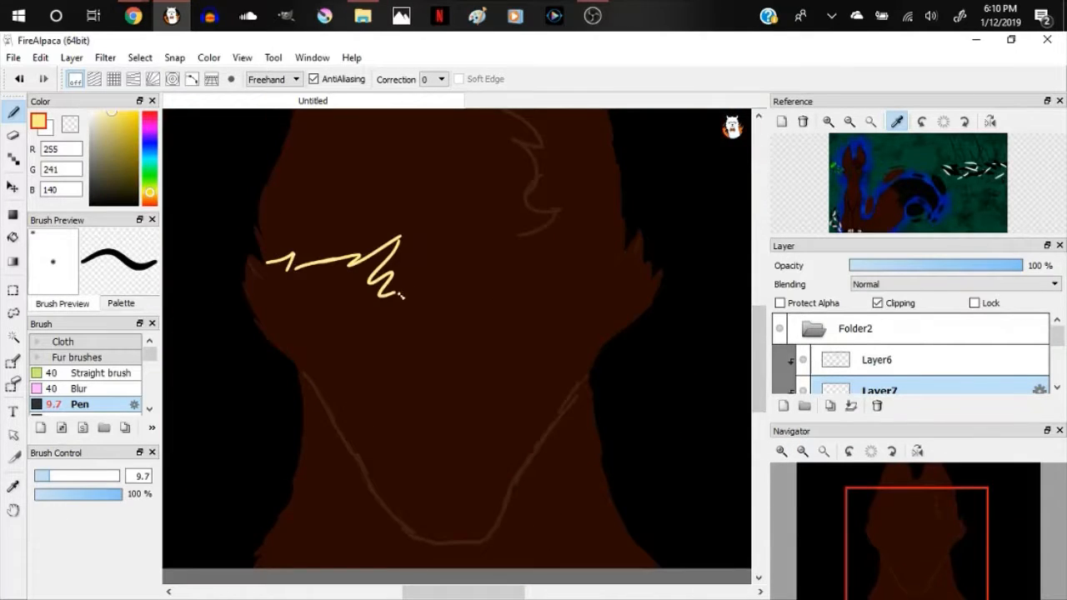
left_click_drag(375, 300, 567, 392)
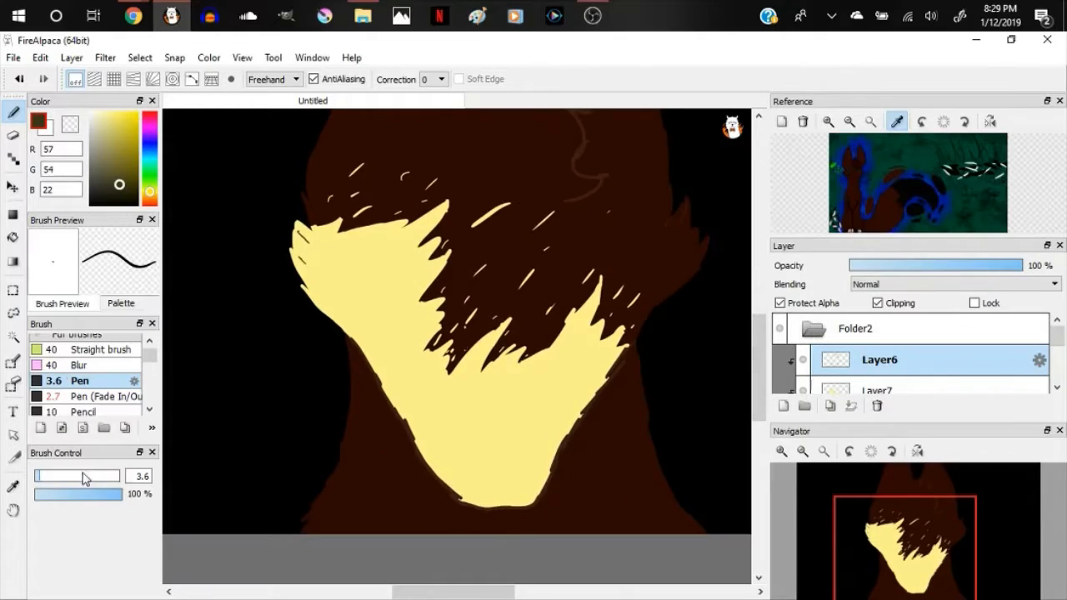
Step: Switch to the browser where the Exoptable Money video is playing
left_click(133, 15)
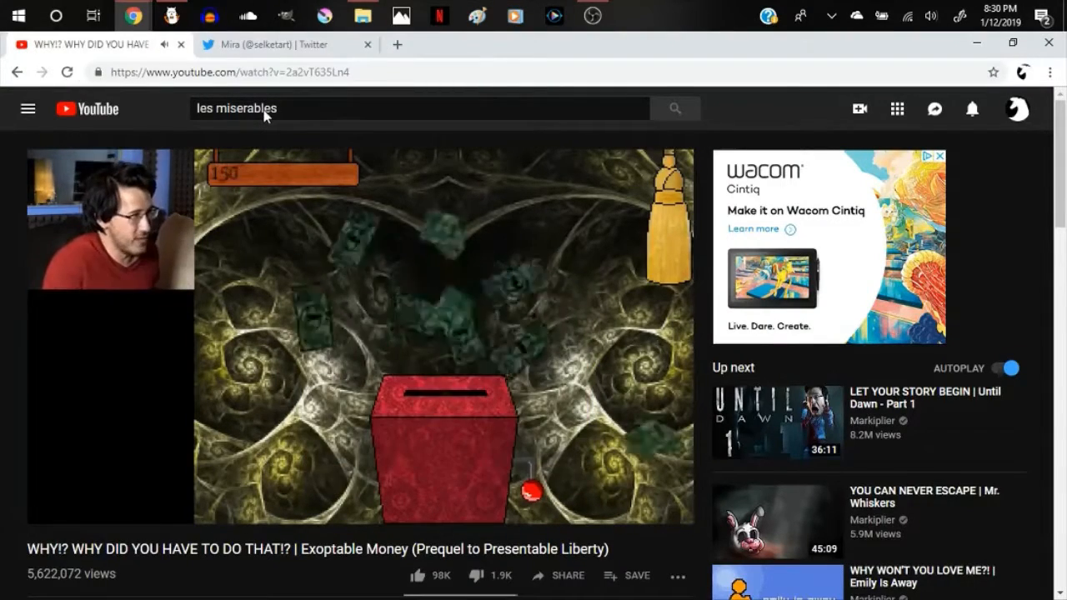
mouse_move(171, 15)
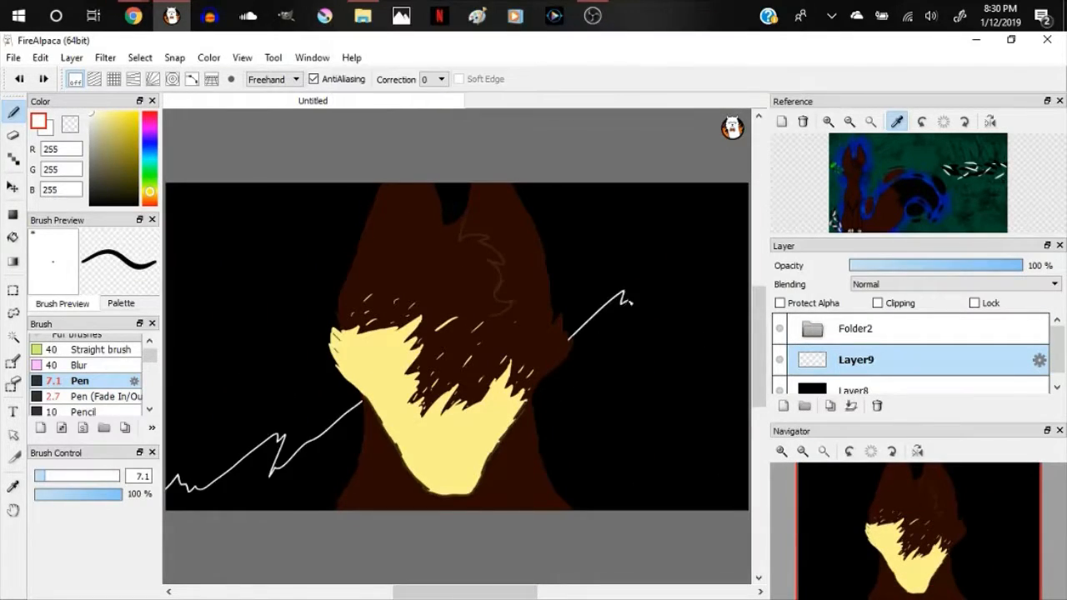
Step: Recolour the head via the clipped Saturation adjustment layer, making hair near-black and face vivid yellow
left_click(13, 186)
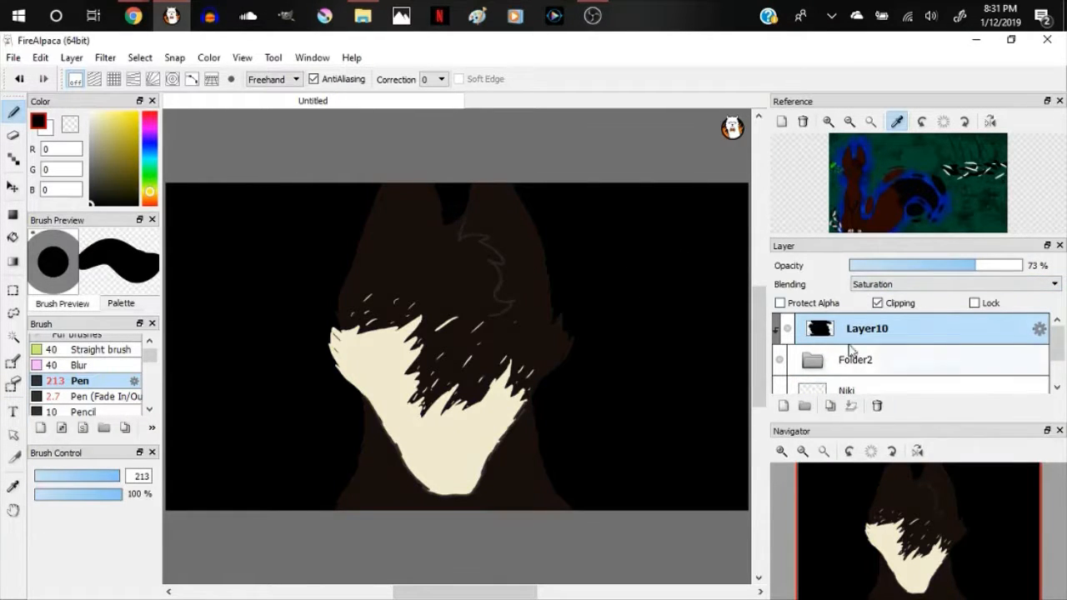
left_click(868, 327)
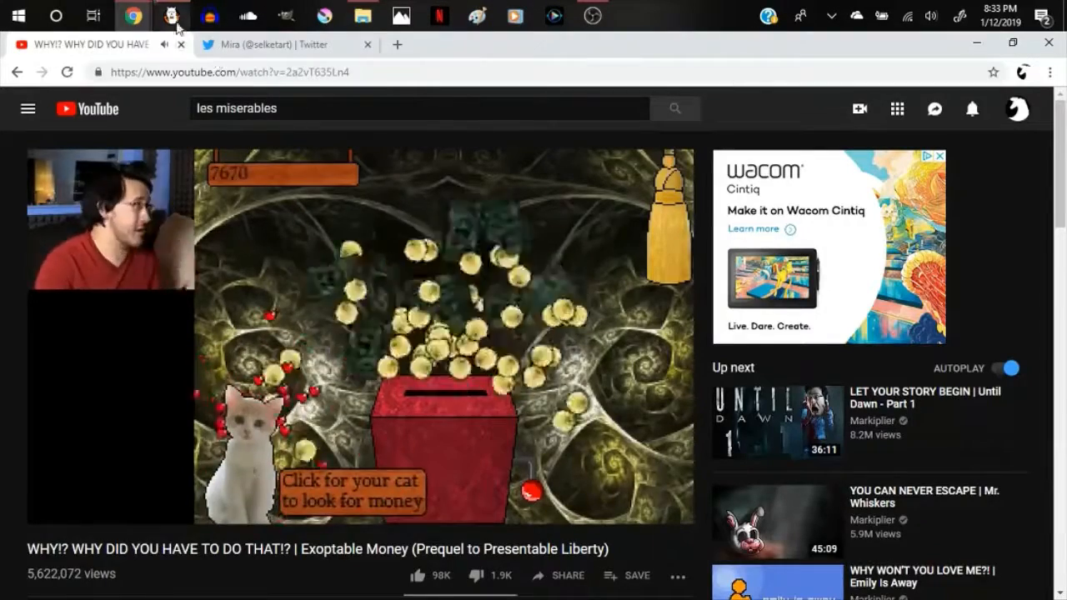
left_click(170, 16)
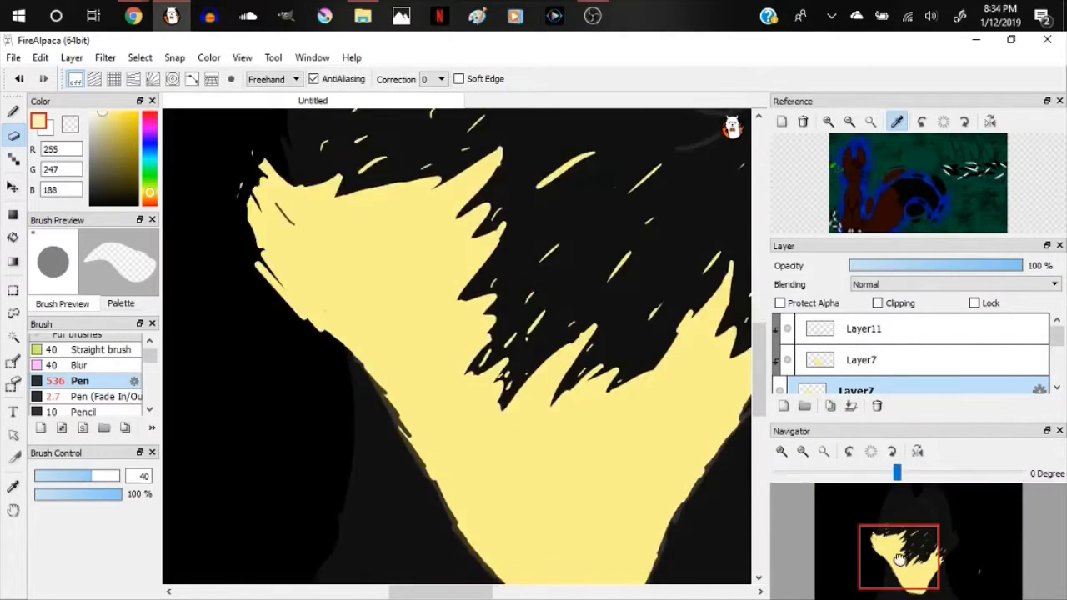
Step: Dim the face layer's opacity so the yellow softens against the black hair
left_click_drag(1001, 265, 867, 265)
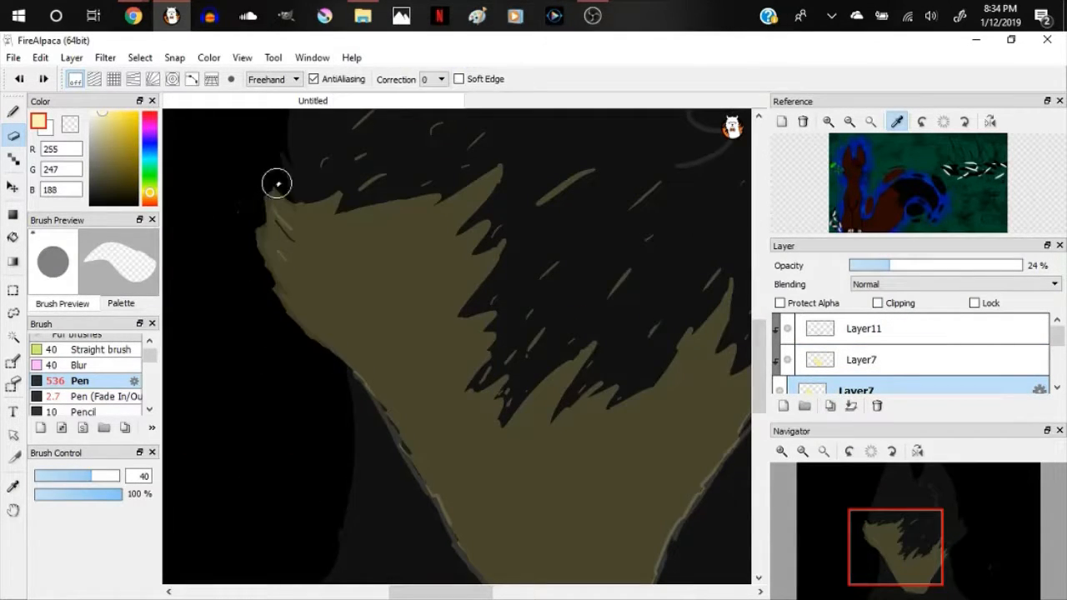
left_click(134, 15)
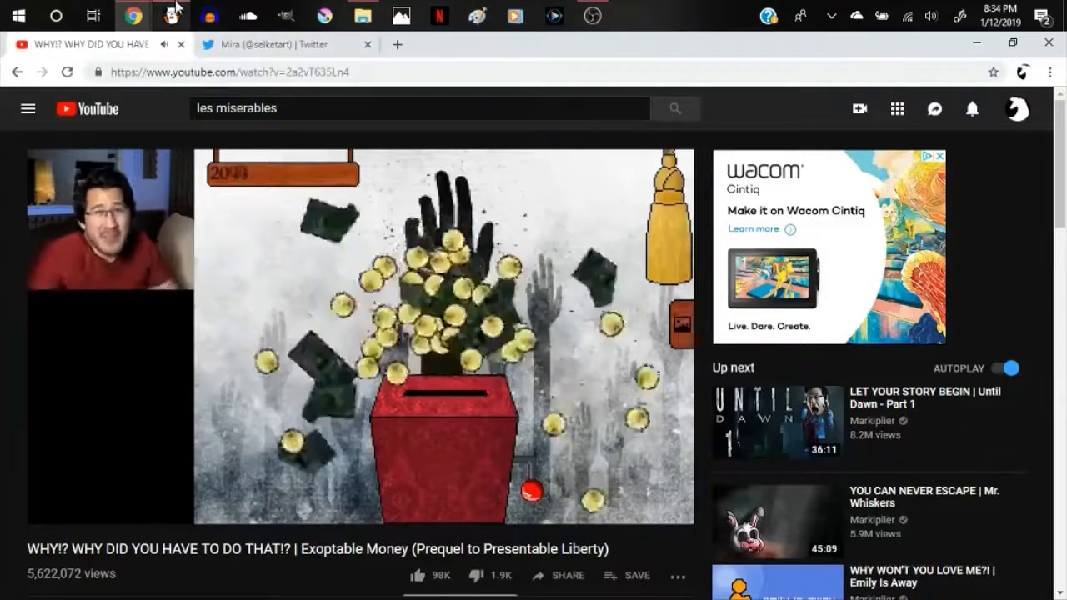
left_click(170, 17)
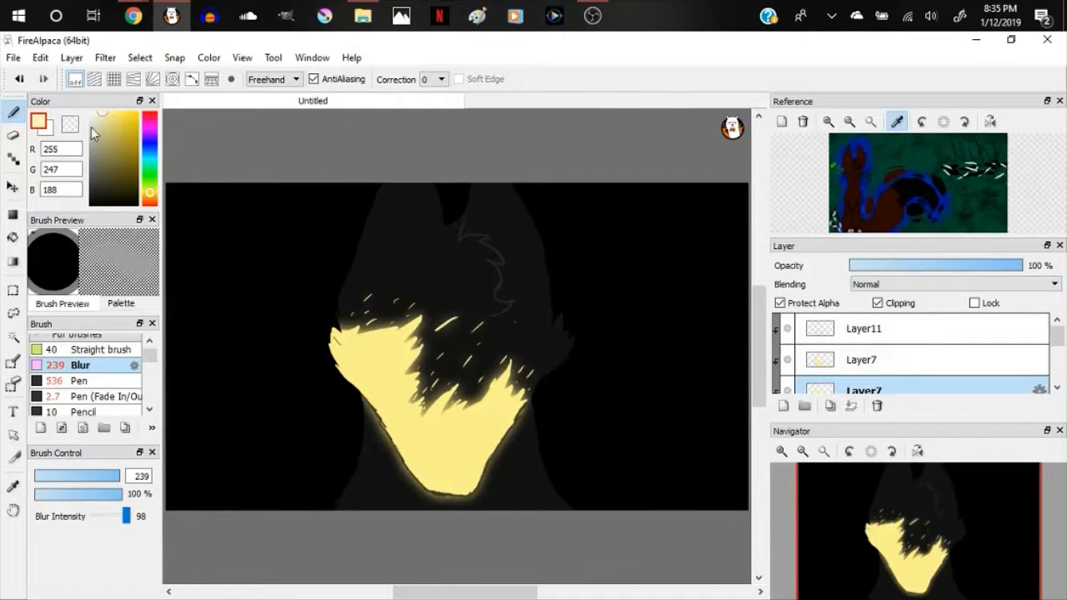
Step: Set the Layer7 colour layer to Overlay blending for a soft glow on the face
left_click(863, 360)
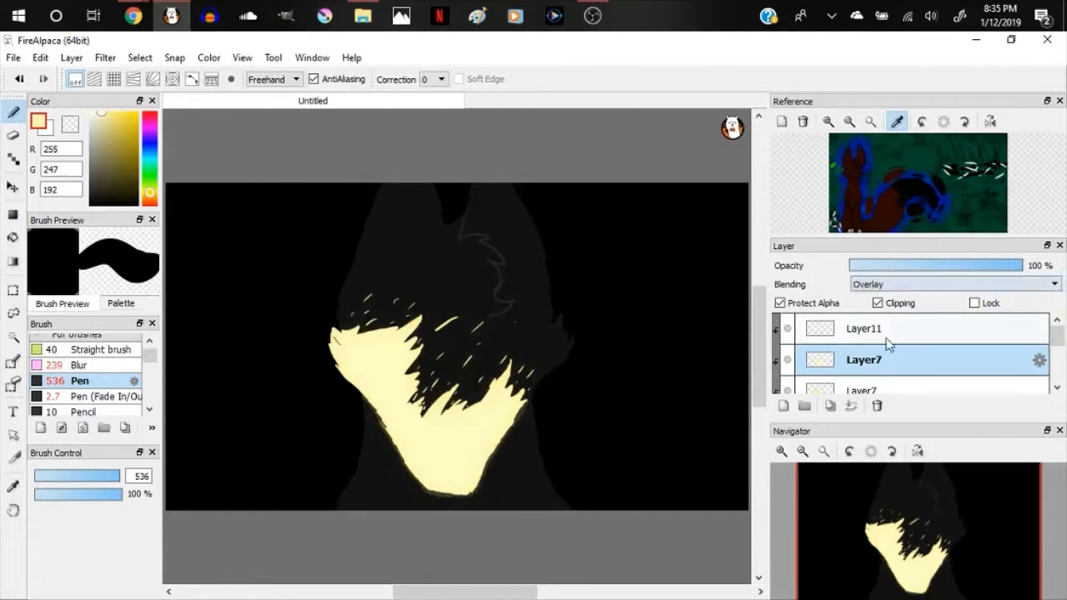
left_click(954, 284)
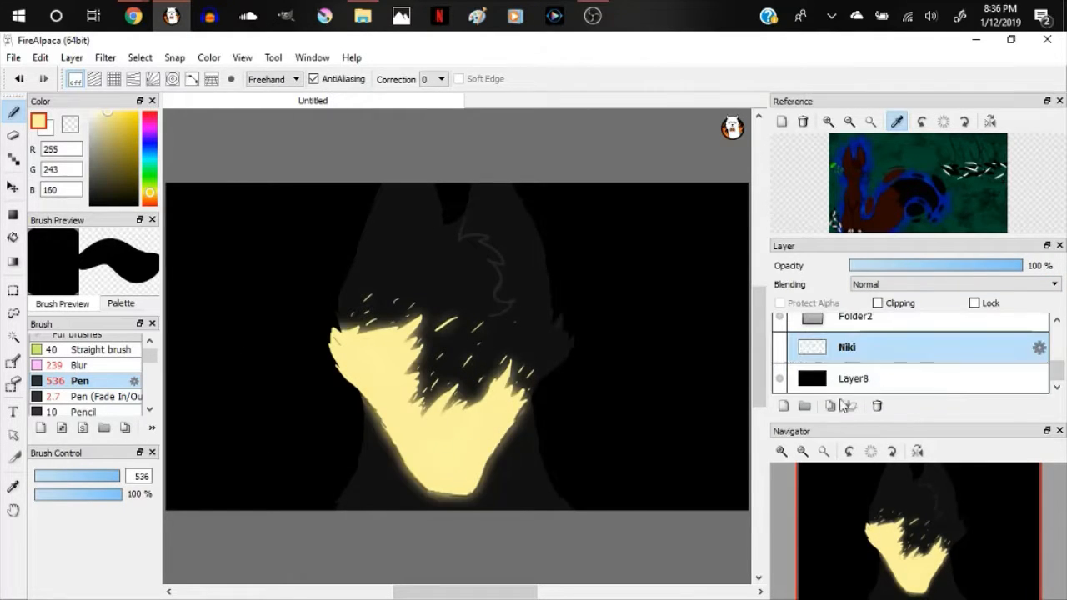
left_click(134, 15)
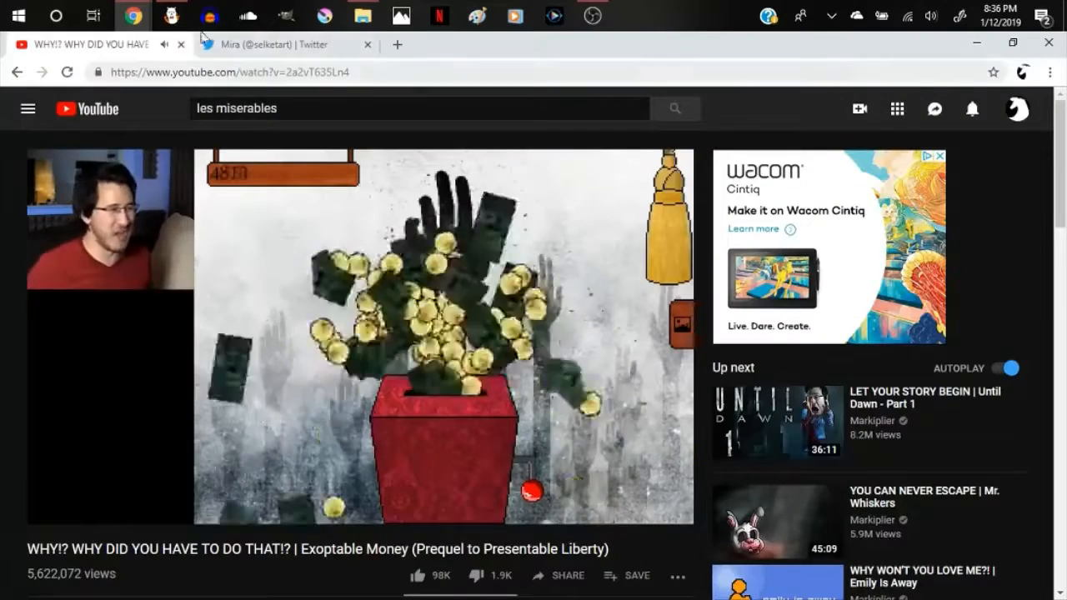
left_click(170, 16)
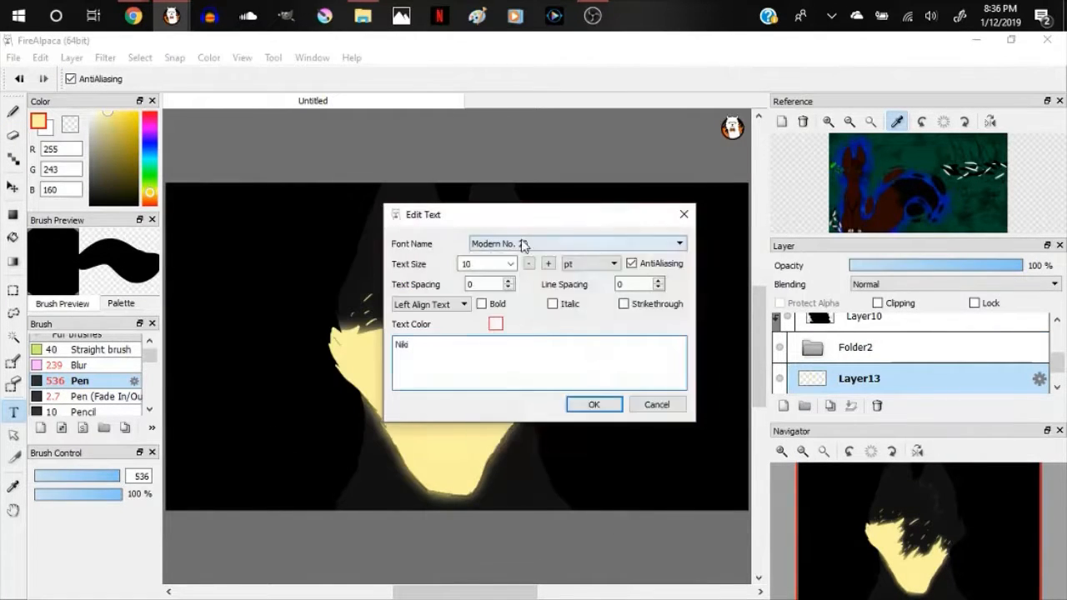
Step: Give the Niki text a script font at size 72 and confirm the Edit Text settings
left_click(680, 243)
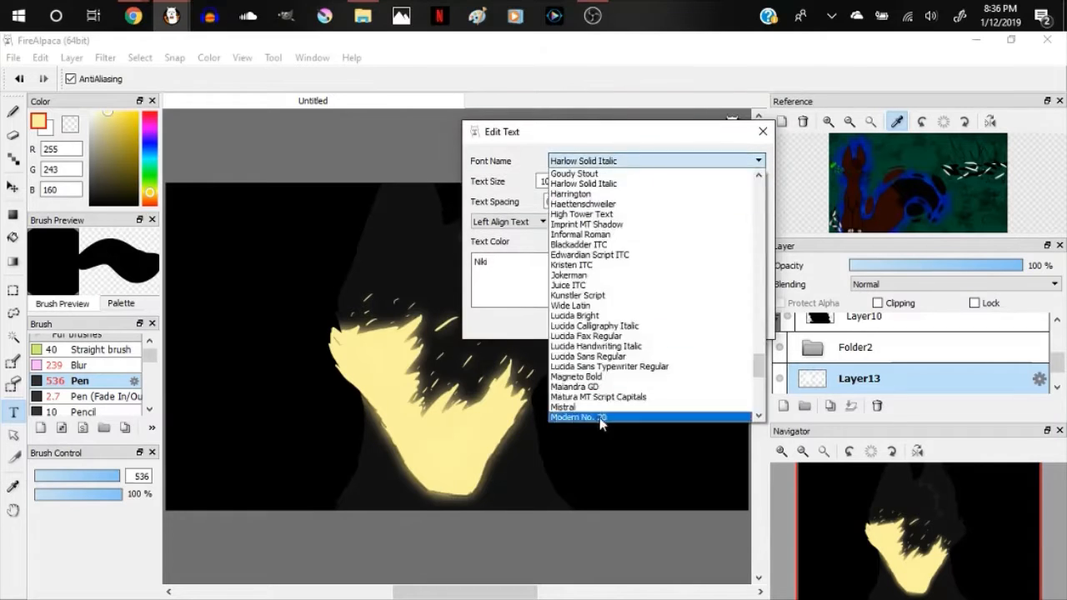
left_click(597, 393)
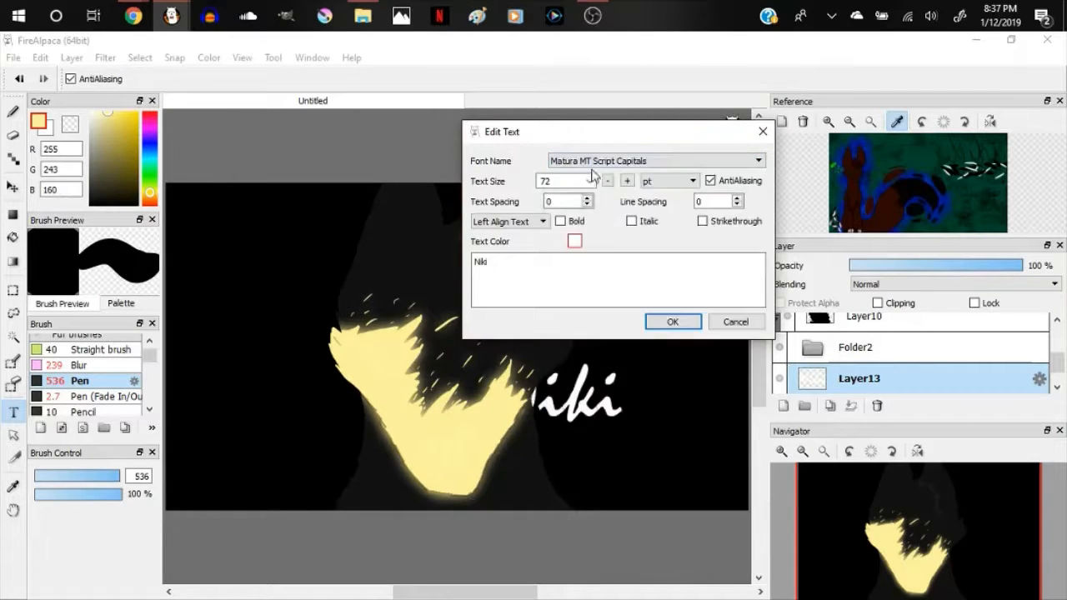
left_click(674, 322)
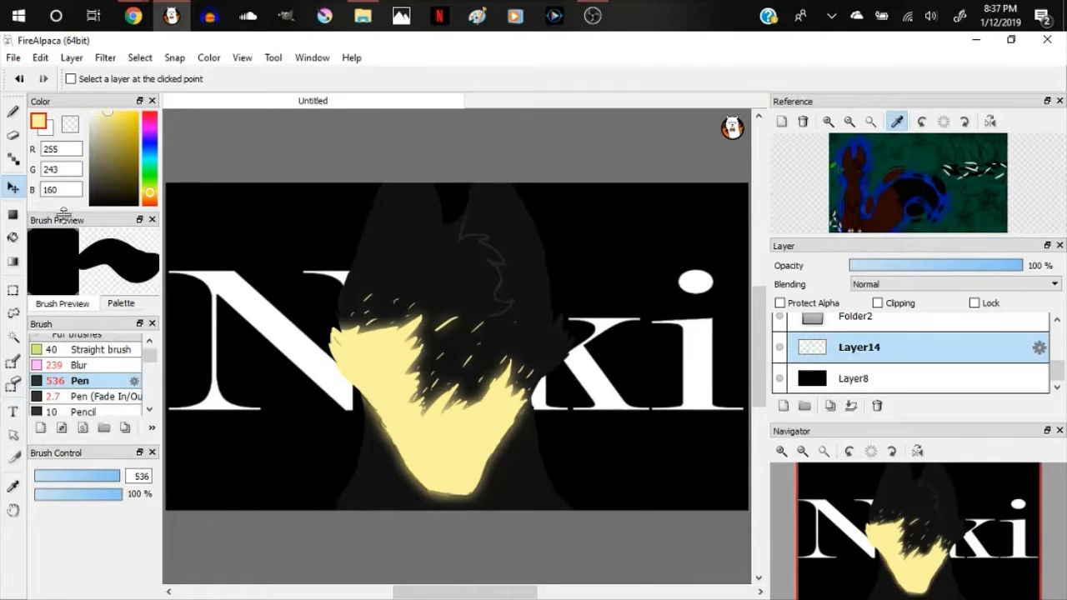
Step: Undo the stray scribbled loops around the glowing Niki lettering
left_click(79, 365)
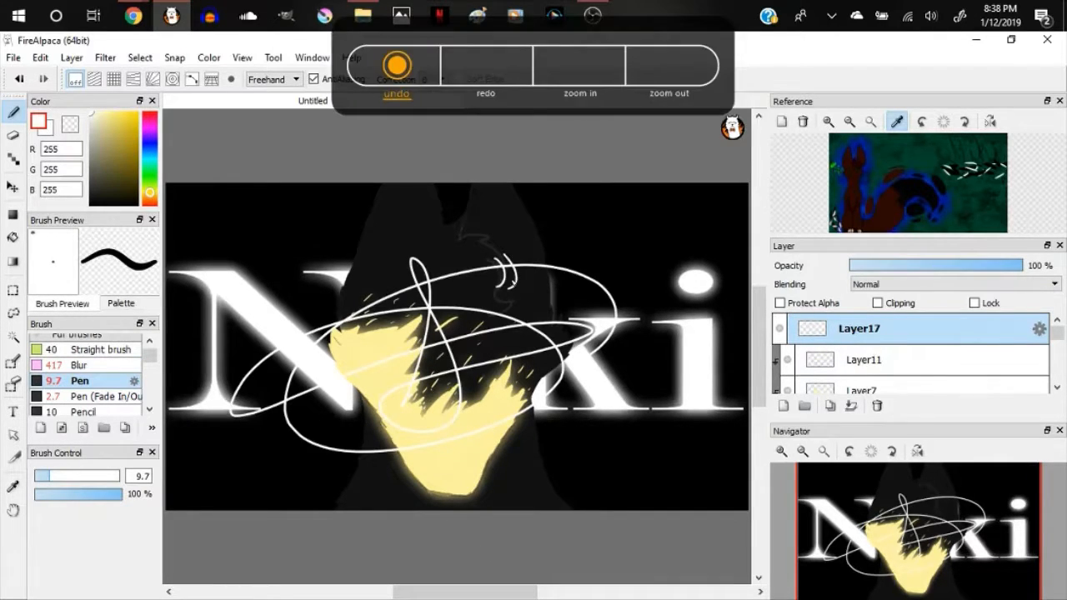
left_click(80, 366)
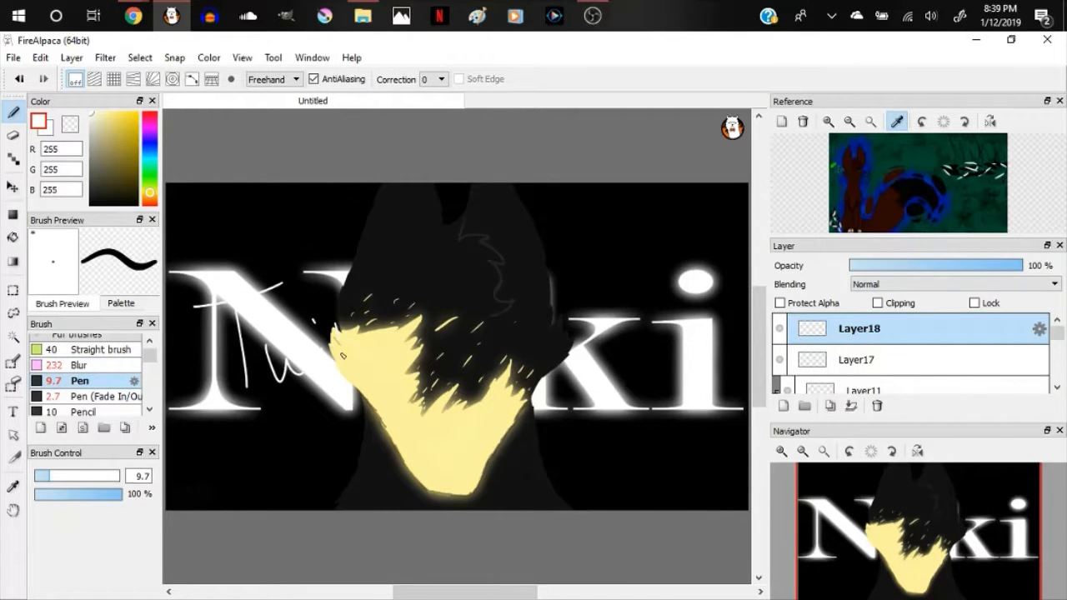
Step: Save the artwork as 'Niki character po' in FireAlpaca (*.mdp) format in Documents
left_click(140, 57)
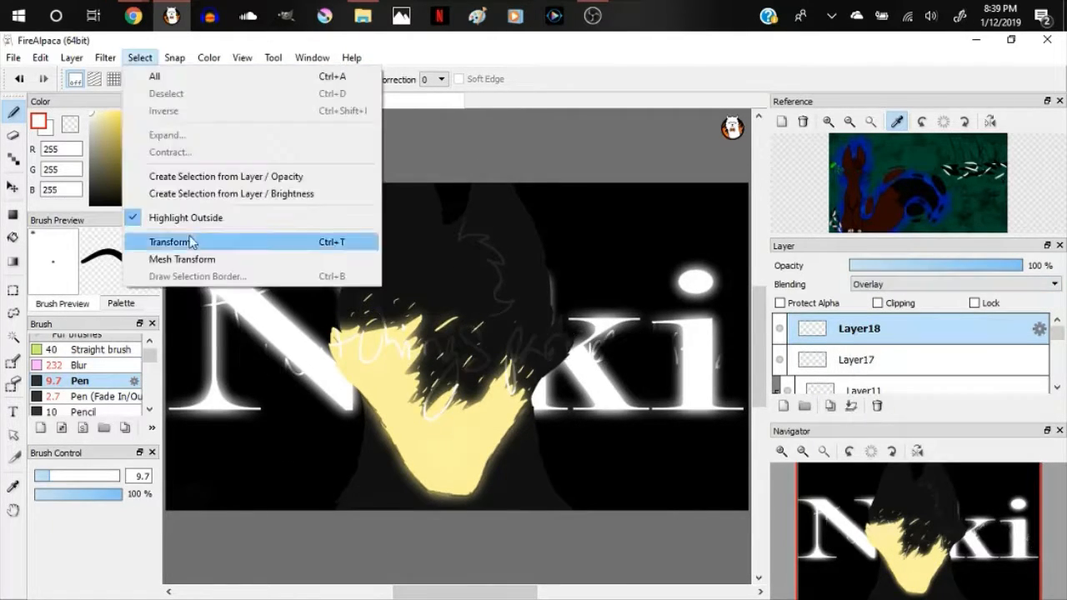
left_click(170, 242)
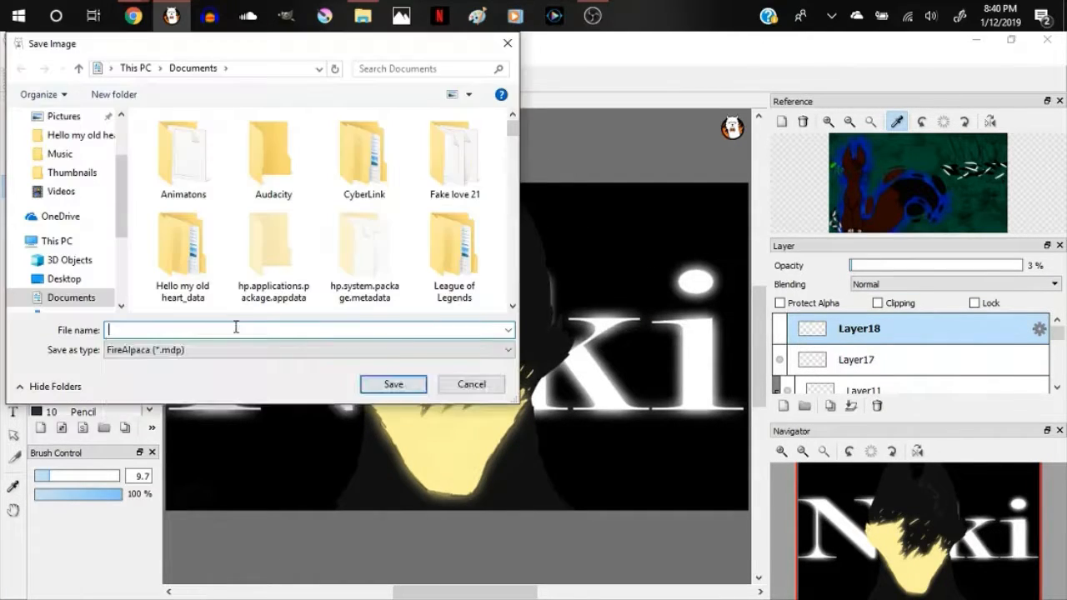
type("Niki character po")
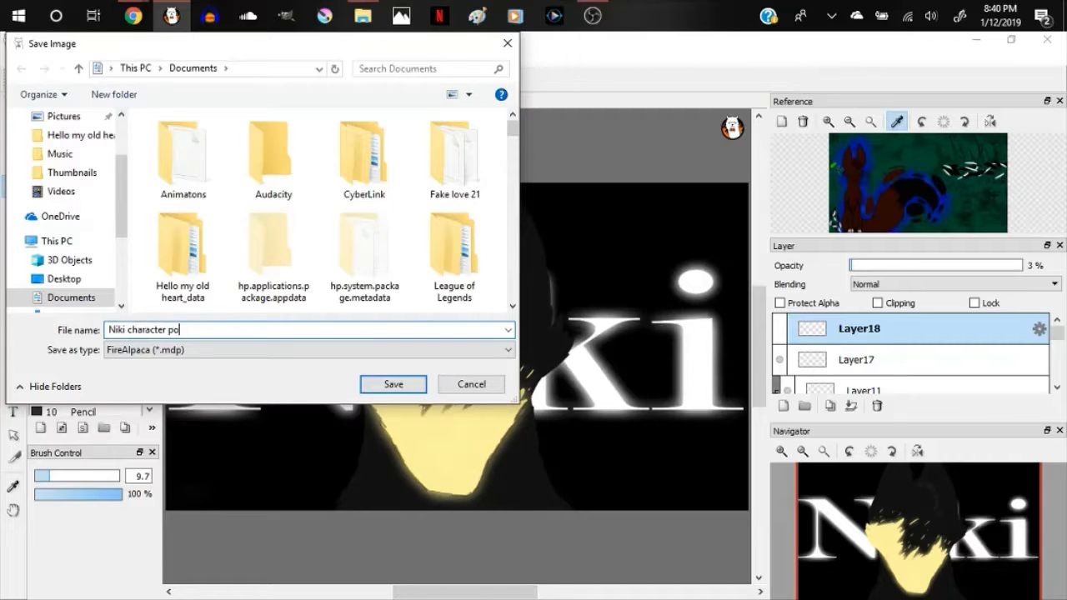
left_click(392, 383)
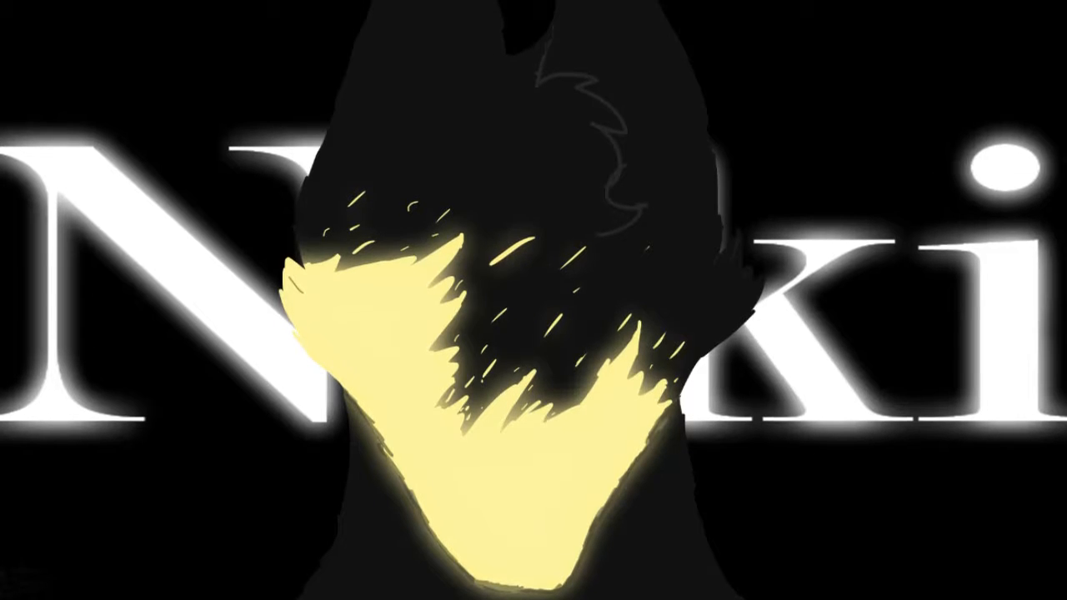